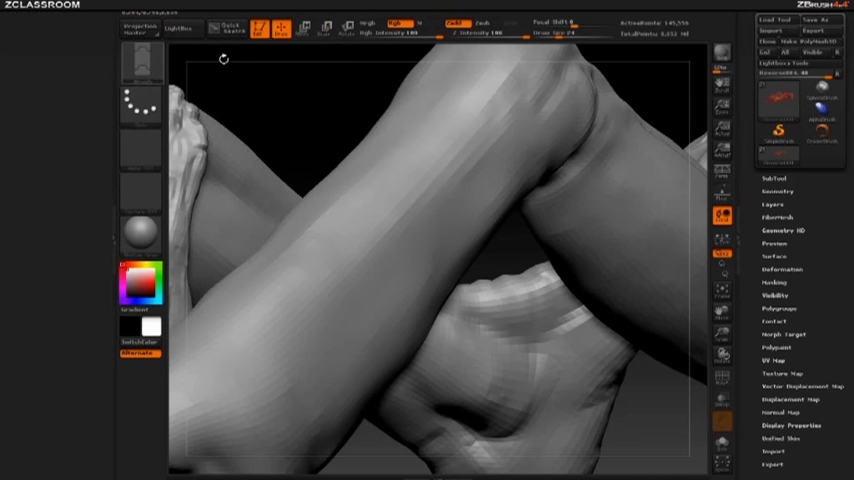
Step: Remove the sculpted arms tool so the canvas is left empty
click(280, 24)
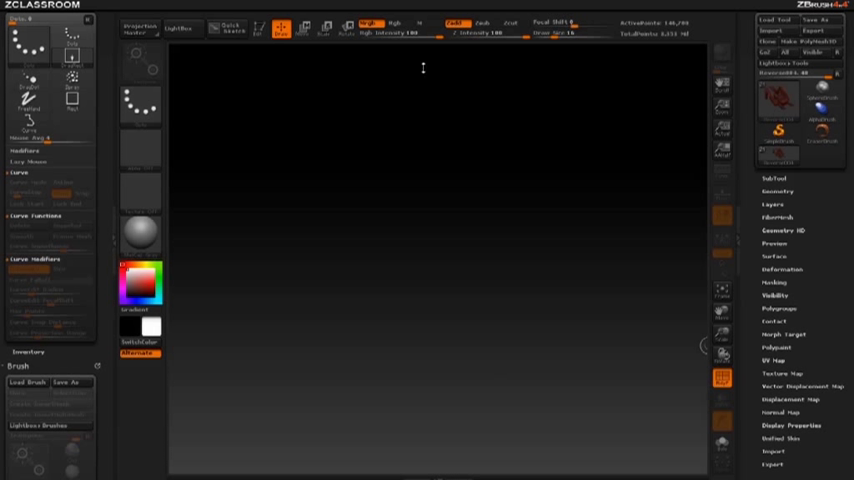
mouse_move(780, 136)
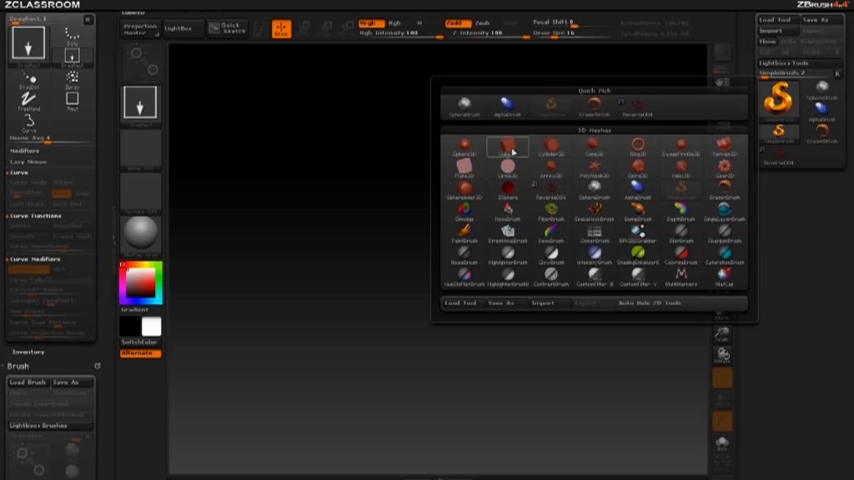
Step: Start from a Plane3D primitive drawn on the canvas and enter Edit mode
click(508, 148)
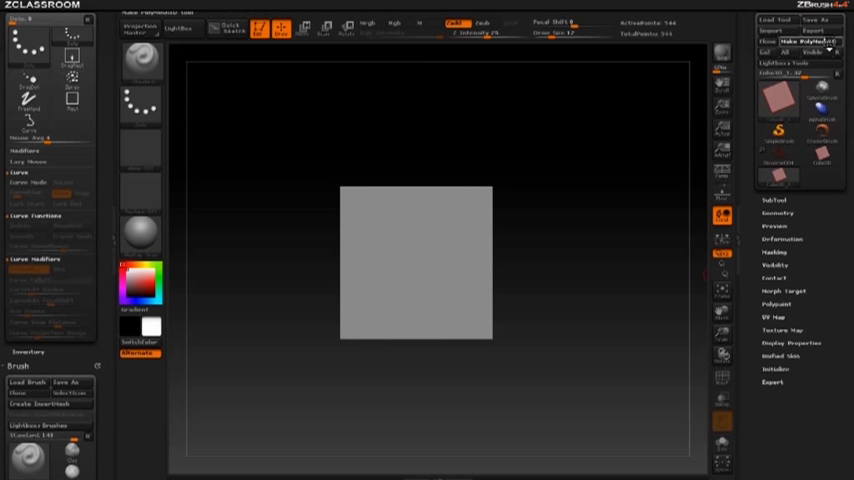
click(802, 40)
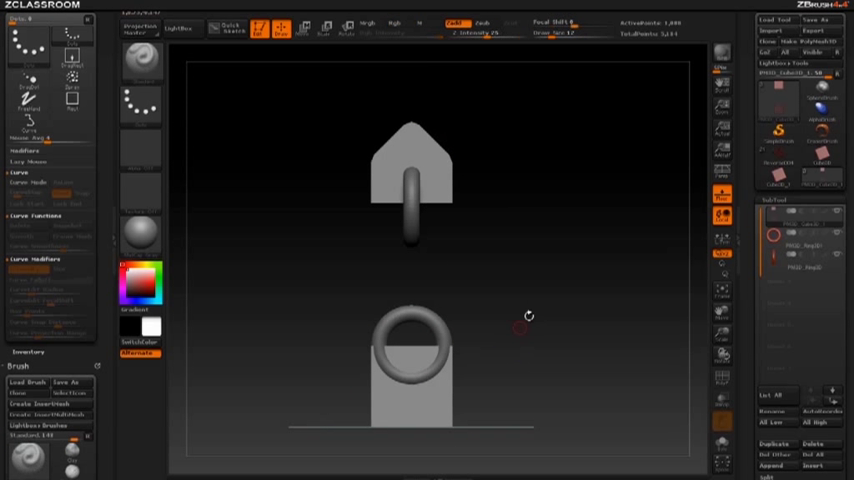
Step: Drag out the pointed top tab shape with its torus ring attached
drag(528, 316, 622, 214)
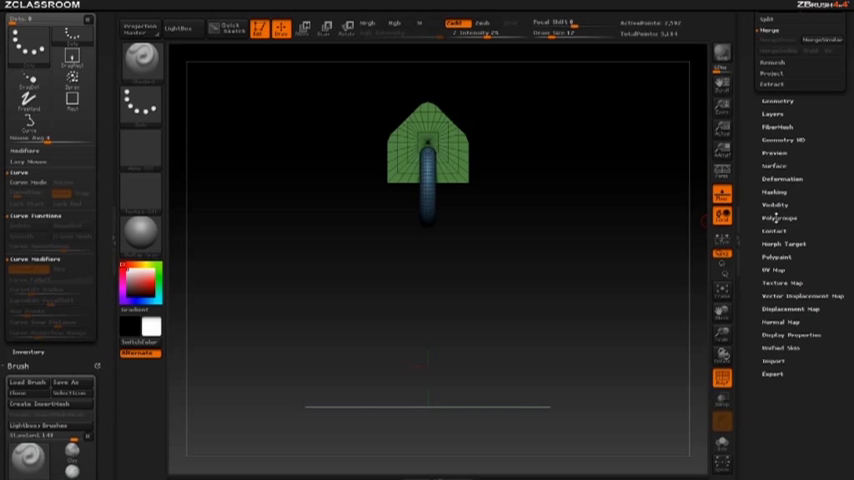
Step: Assign the top tab and its ring distinct polygroups with PolyF shown
click(772, 218)
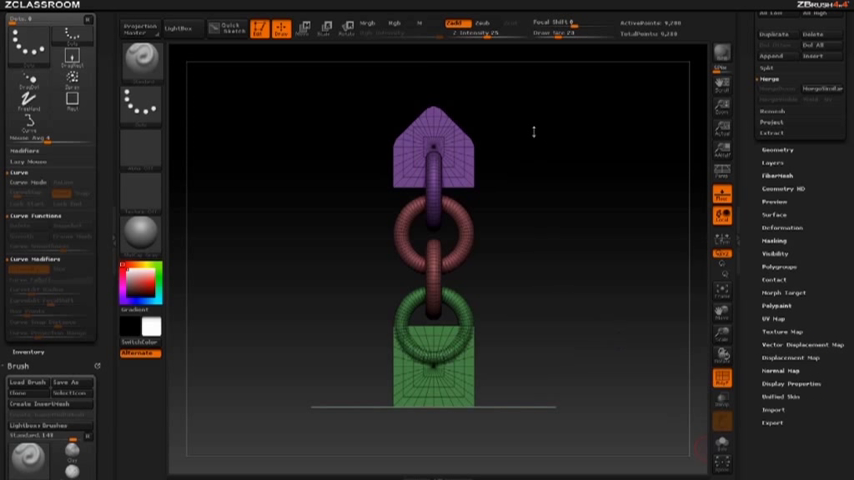
Step: Place the last ring and Auto Group the chain so each link has its own colour
drag(536, 132, 558, 164)
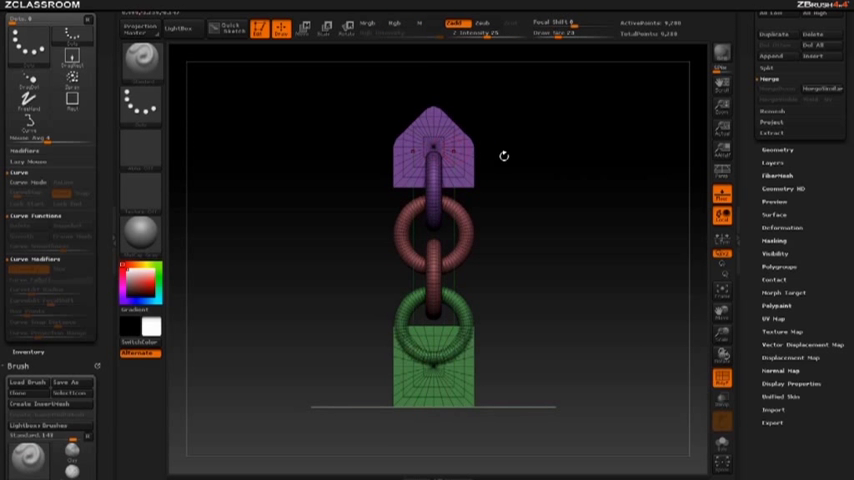
mouse_move(488, 178)
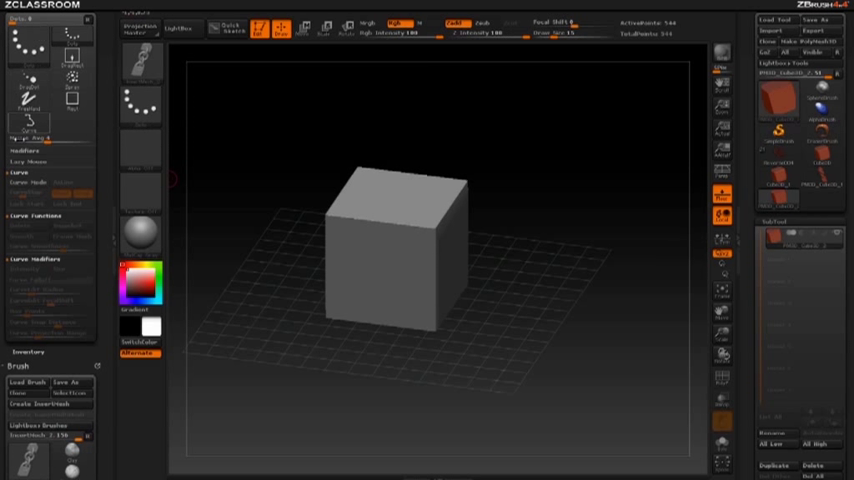
mouse_move(30, 182)
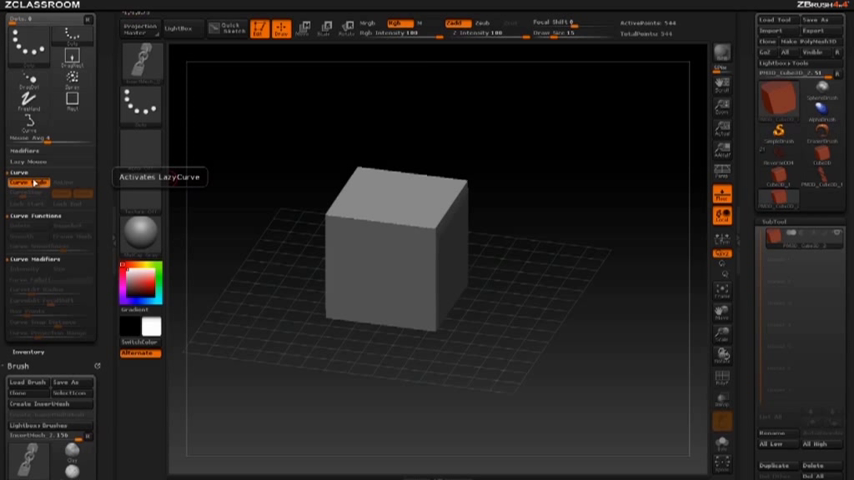